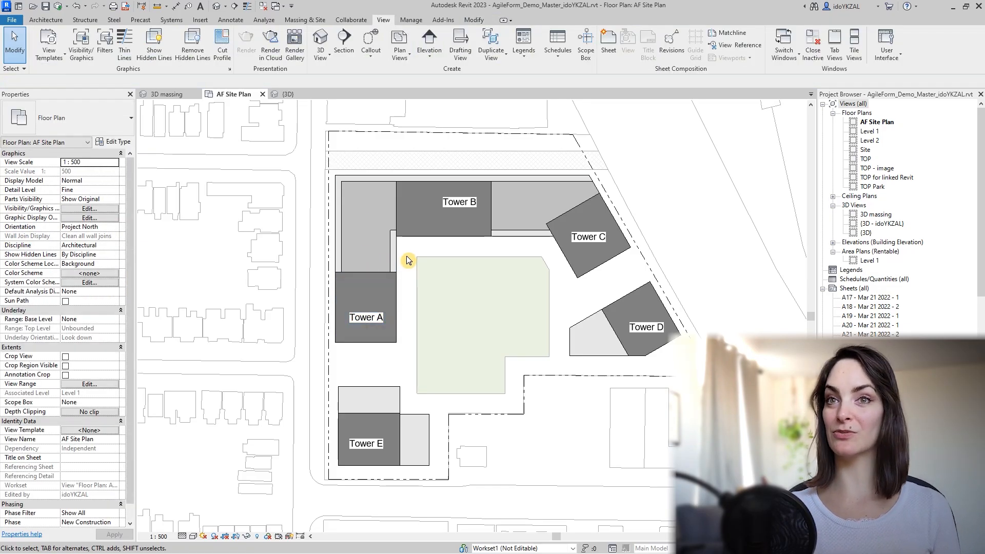
# Step: Rename the new part to Tower A and give it 33 floors, raising height to 131 m
pyautogui.click(388, 272)
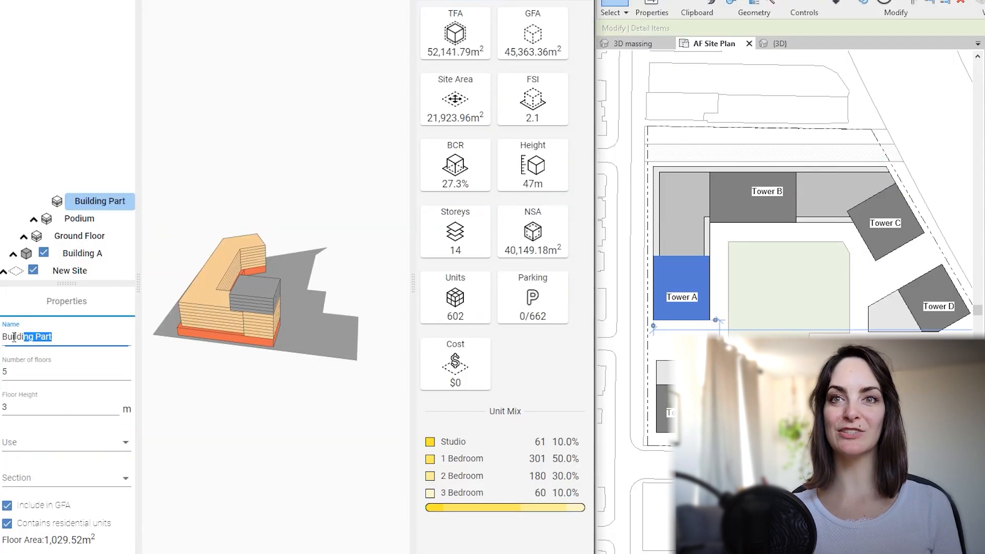
pyautogui.write('Tower A')
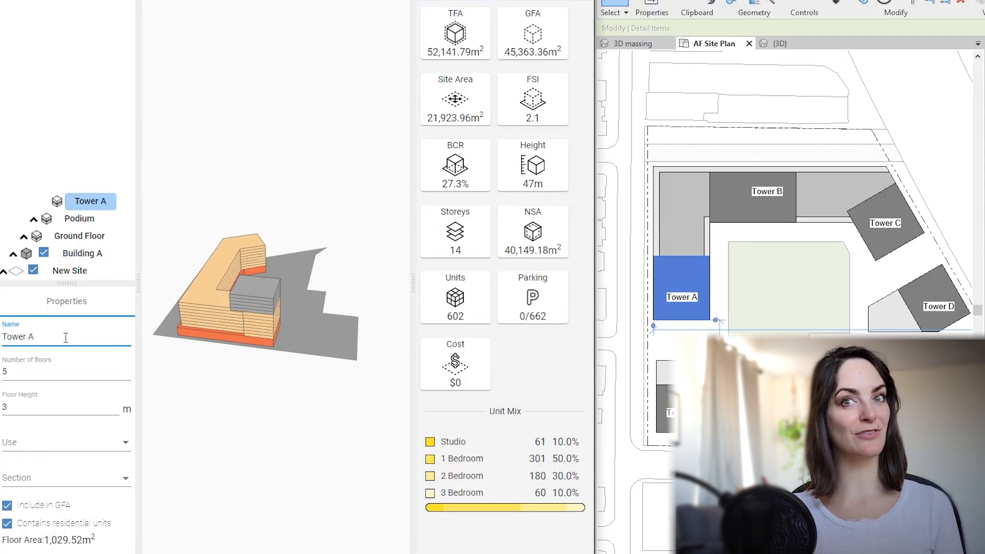
pyautogui.write('33')
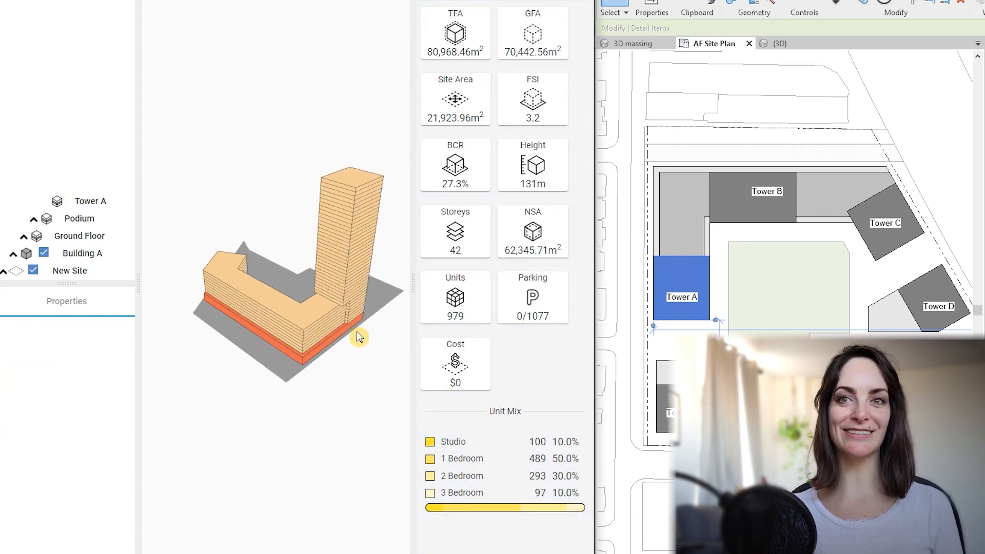
pyautogui.click(79, 218)
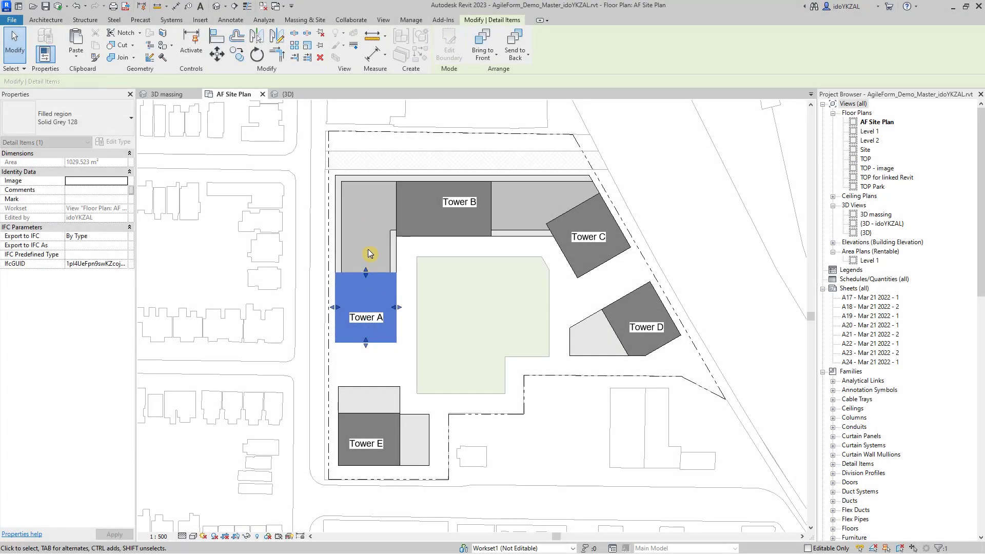
pyautogui.moveTo(407, 259)
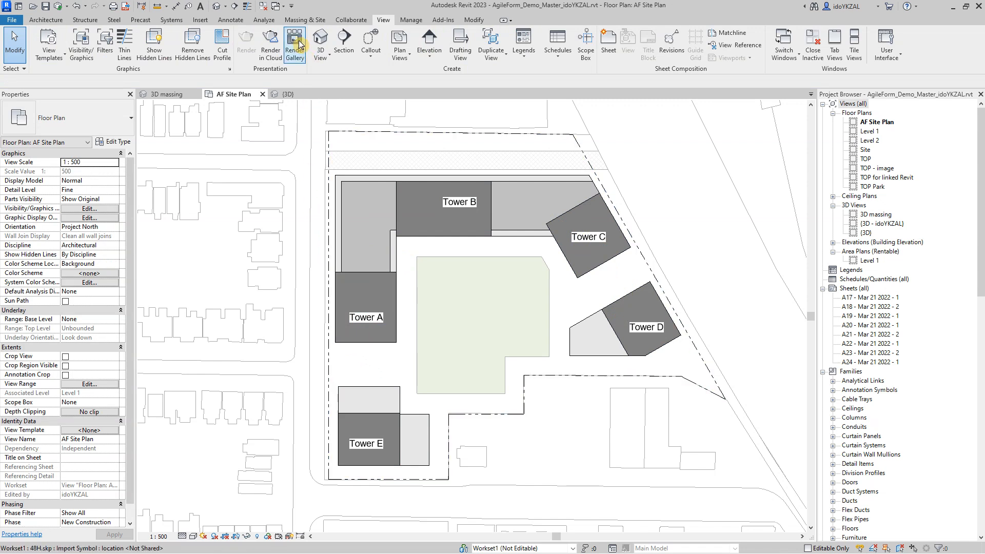
# Step: Launch Planary from the AgileForm panel on Revit's Add-Ins ribbon
pyautogui.click(441, 20)
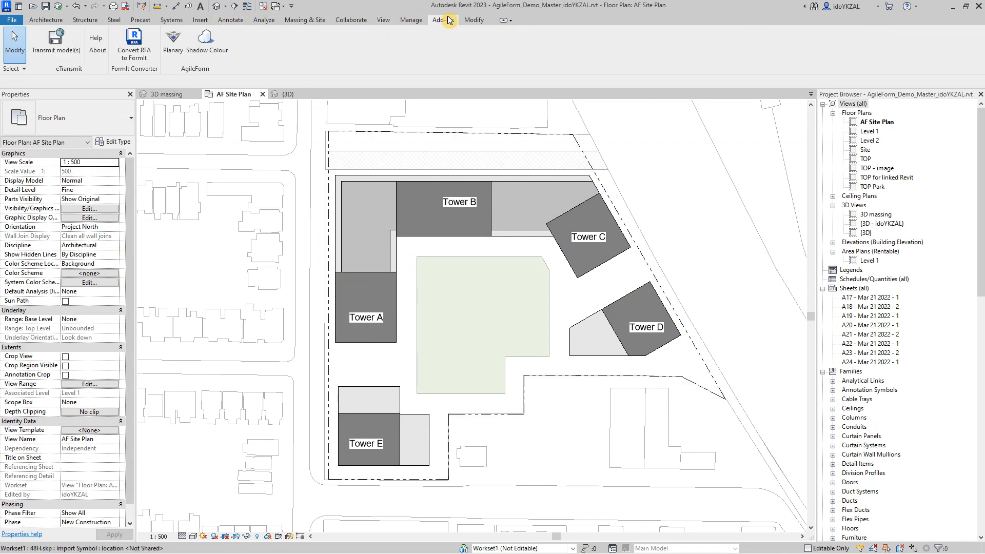
pyautogui.moveTo(173, 43)
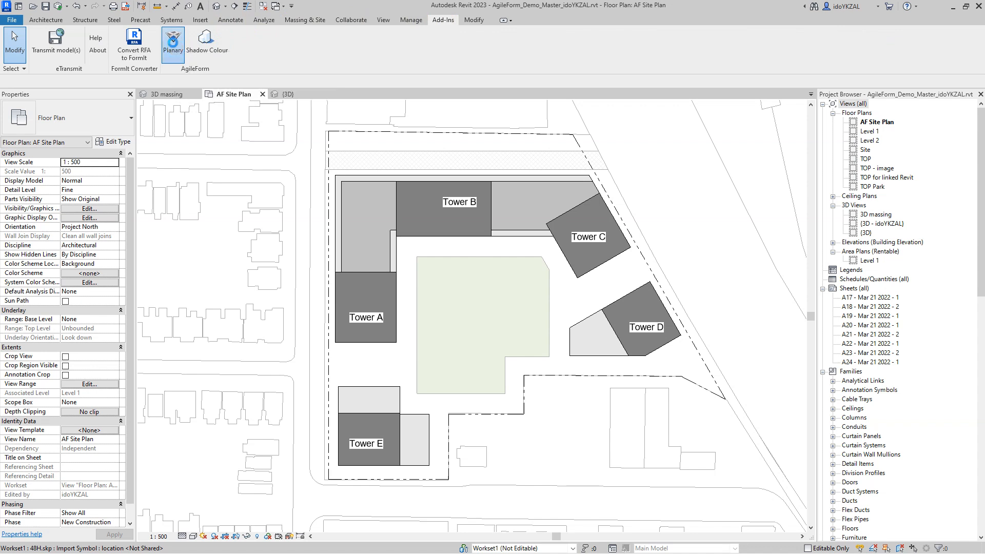
pyautogui.click(172, 39)
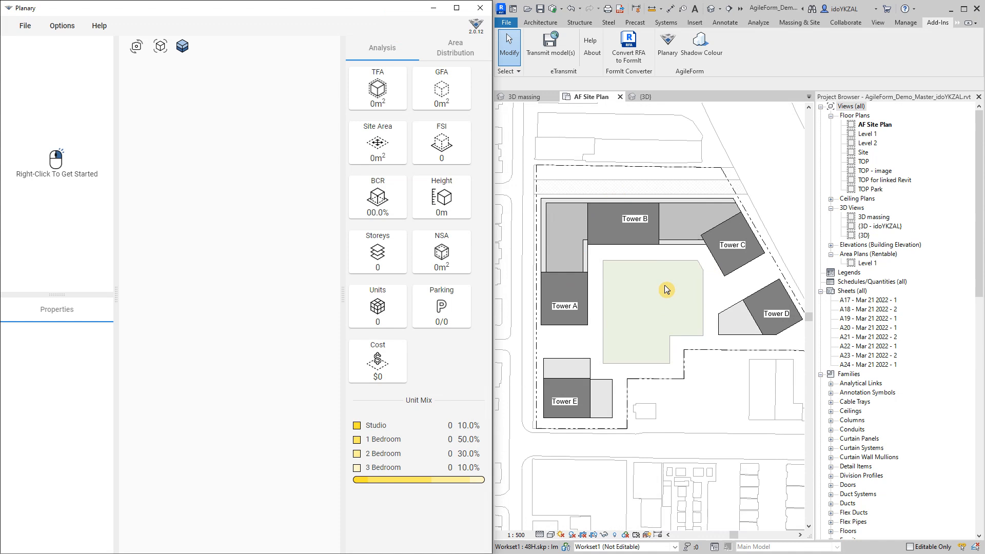
pyautogui.moveTo(228, 212)
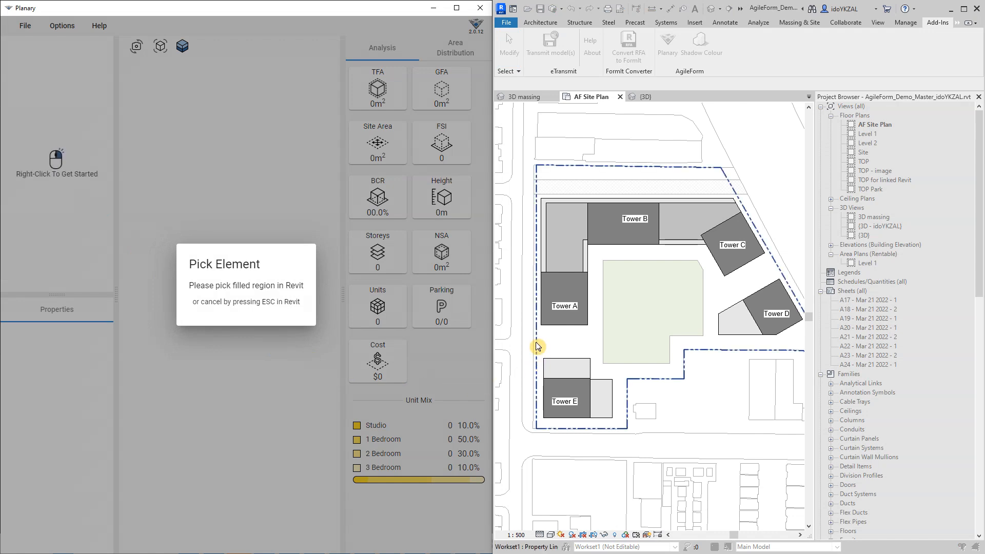
# Step: Pick the dashed site boundary as the outline of the new 21,923.96 m² site
pyautogui.click(538, 348)
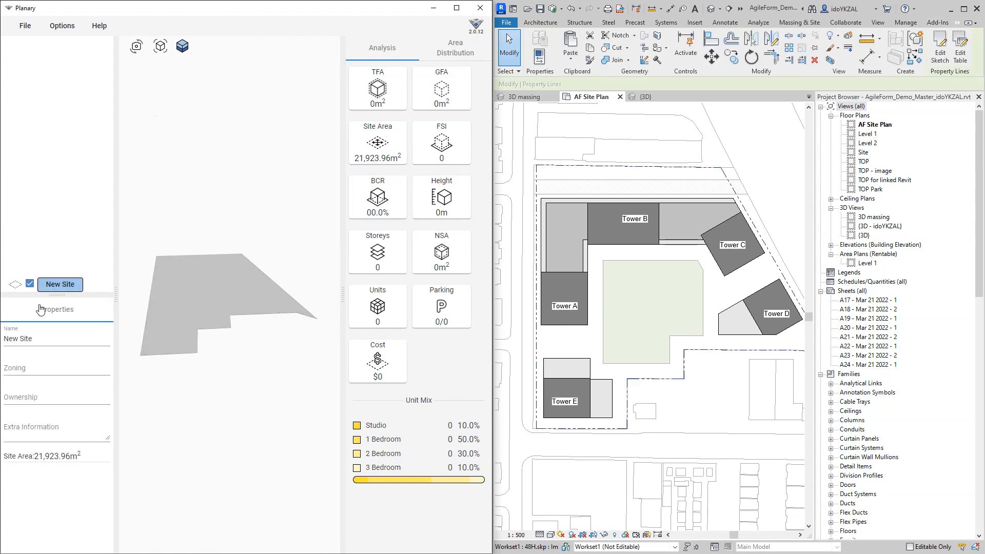
# Step: Add a building under New Site and rename it Building A
pyautogui.click(18, 338)
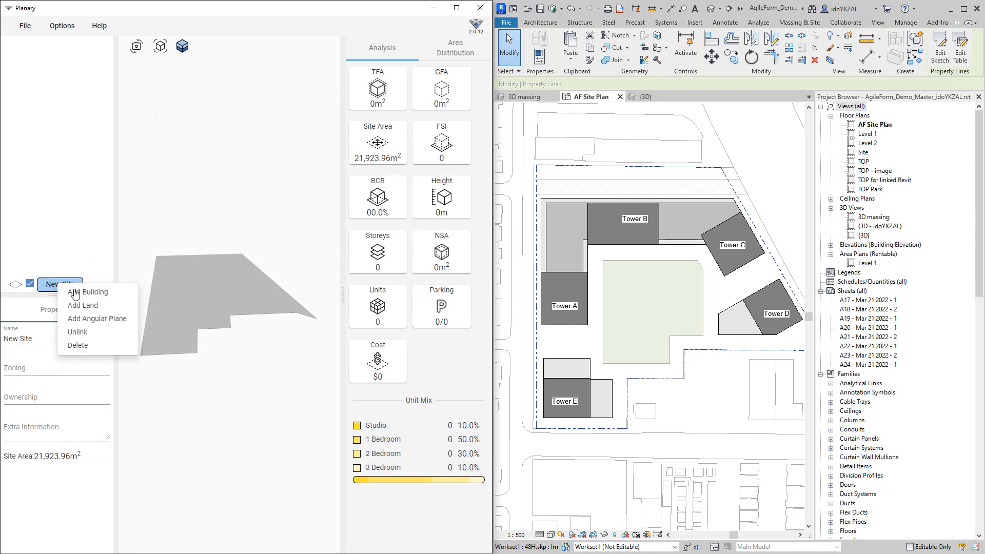
pyautogui.moveTo(108, 299)
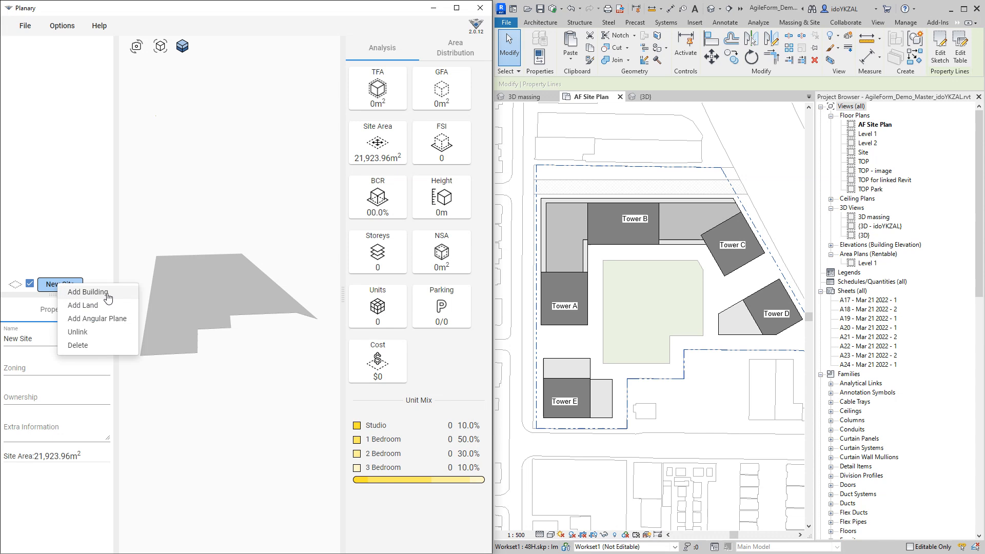
pyautogui.click(86, 292)
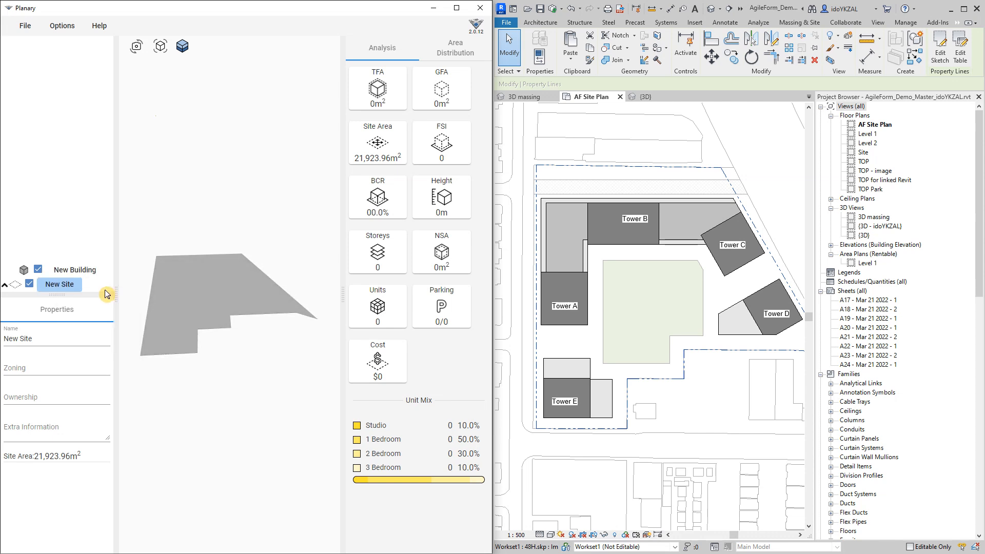
pyautogui.click(74, 270)
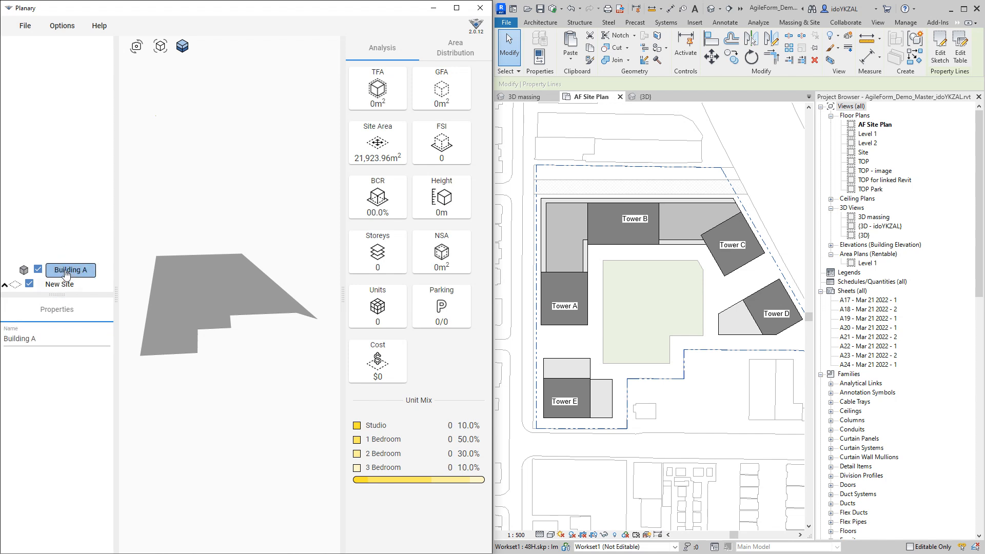
# Step: Add a building part to Building A using the L-shaped podium region as footprint
pyautogui.rightClick(76, 273)
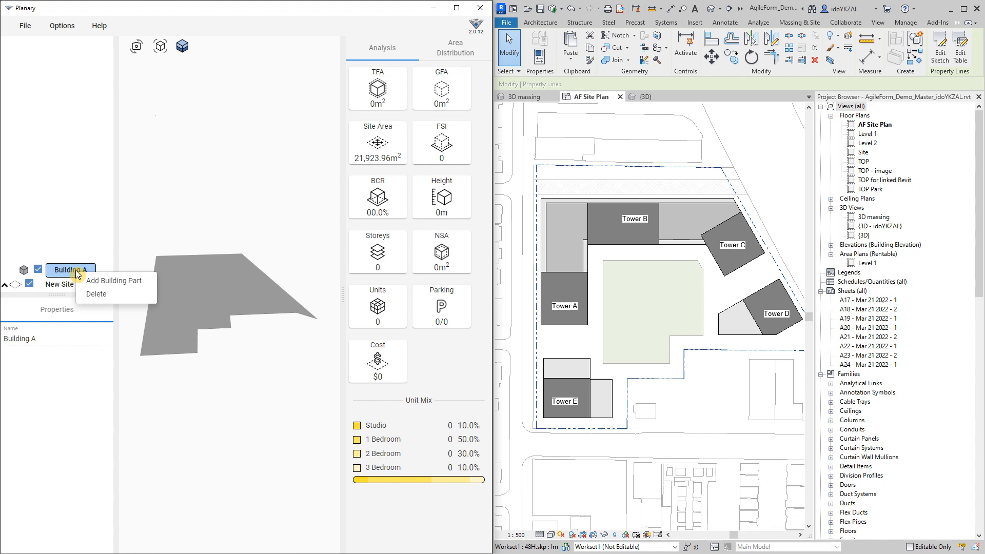
pyautogui.moveTo(125, 287)
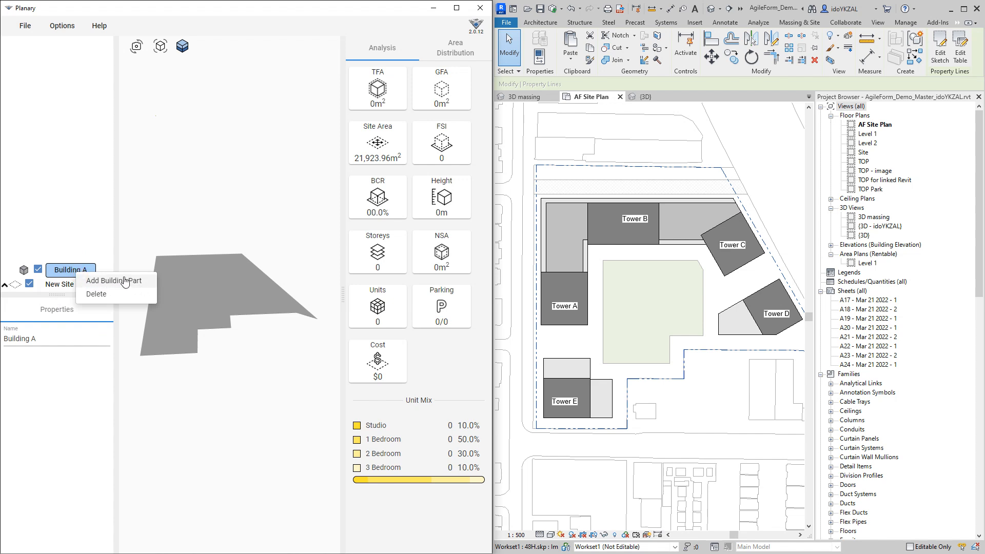
pyautogui.click(113, 280)
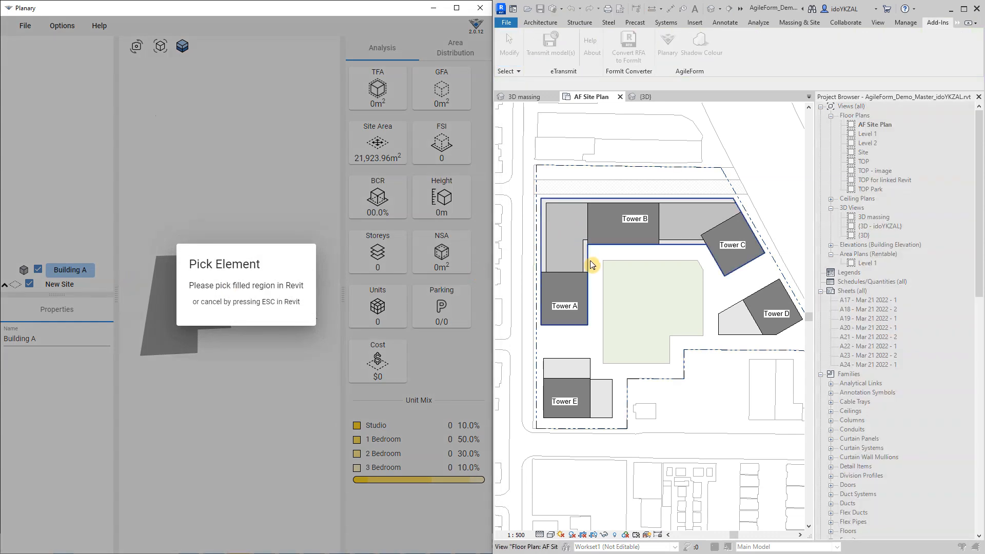
pyautogui.click(592, 265)
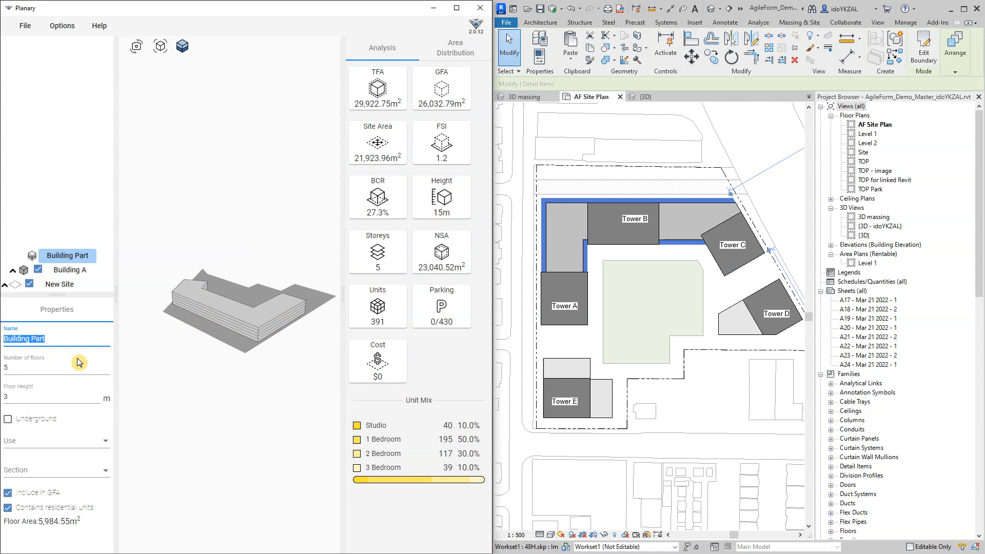
# Step: Make the part a one-storey, 8 m high Ground Floor with Retail use and no residential units
pyautogui.write('Retail')
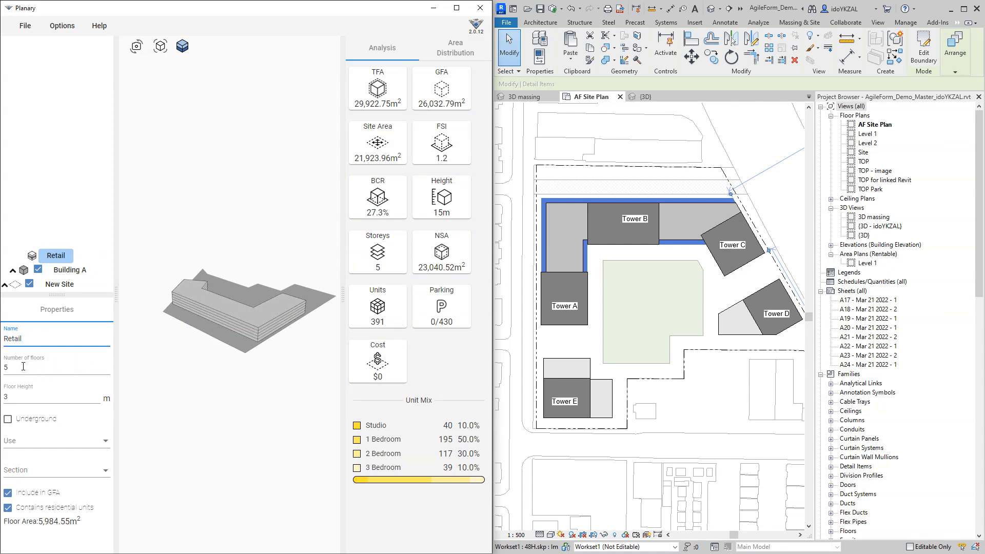
pyautogui.write('1')
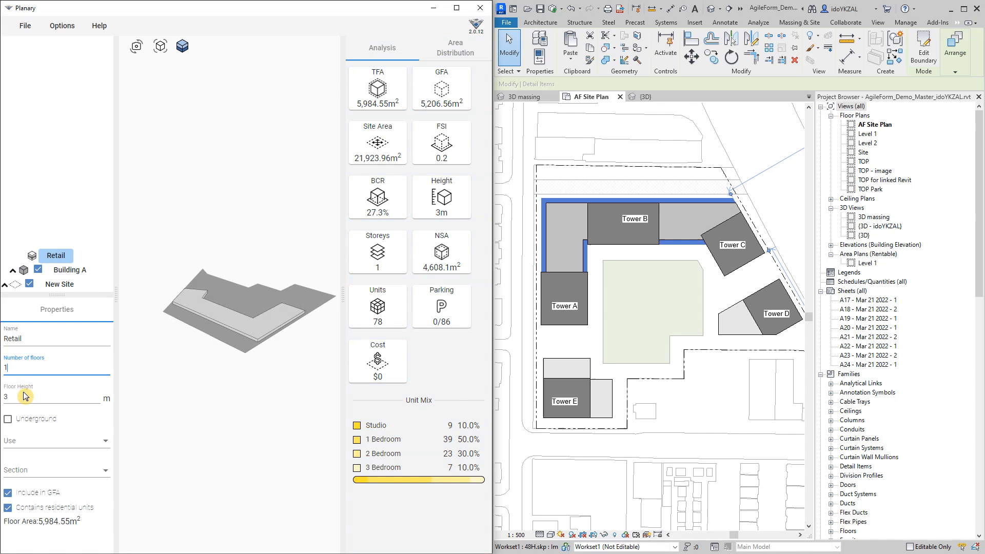
pyautogui.click(15, 398)
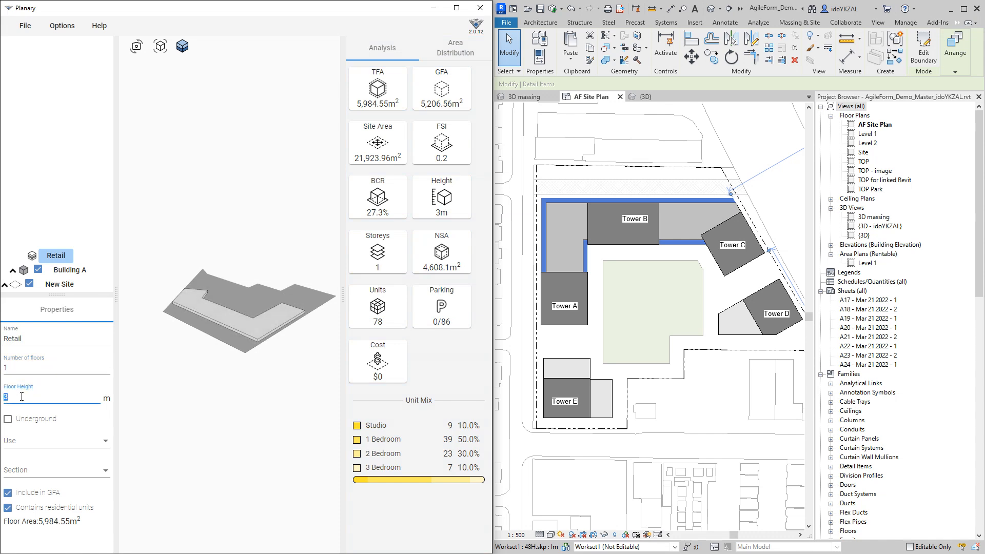
pyautogui.write('5')
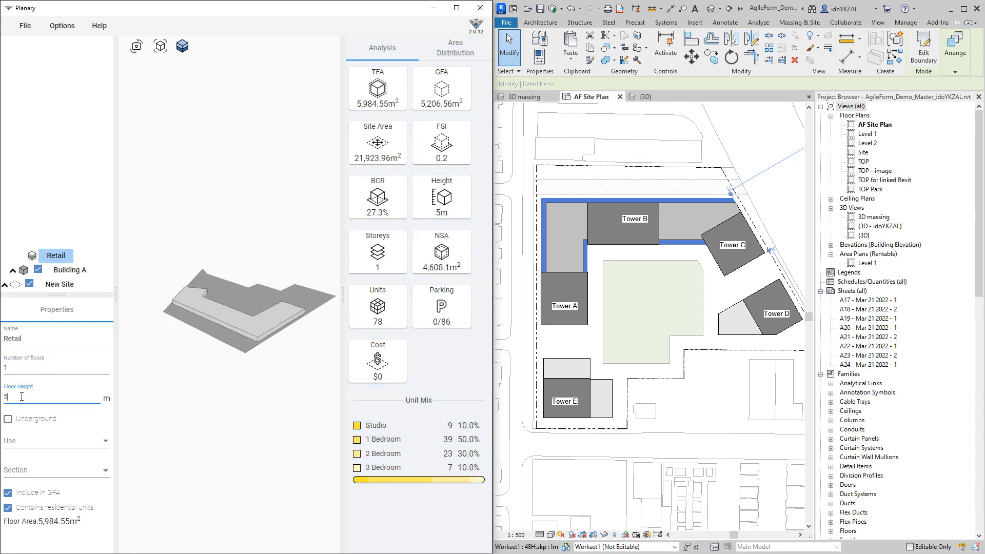
pyautogui.write('8')
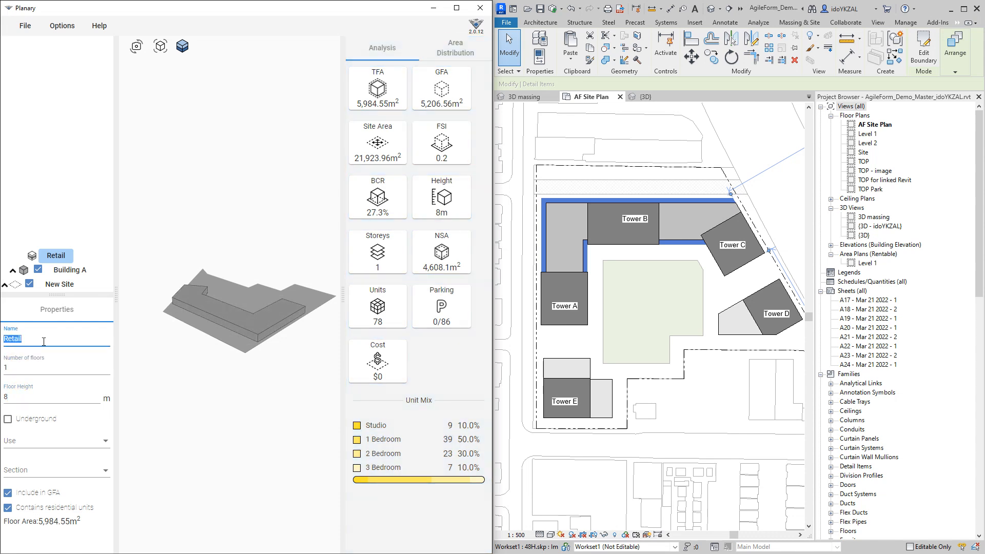
pyautogui.write('Ground Floor')
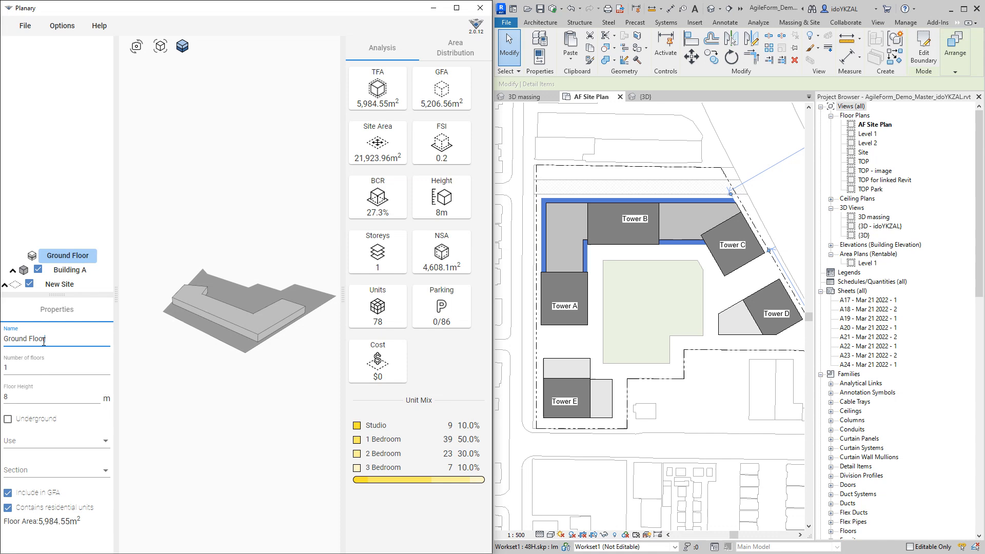
pyautogui.moveTo(26, 444)
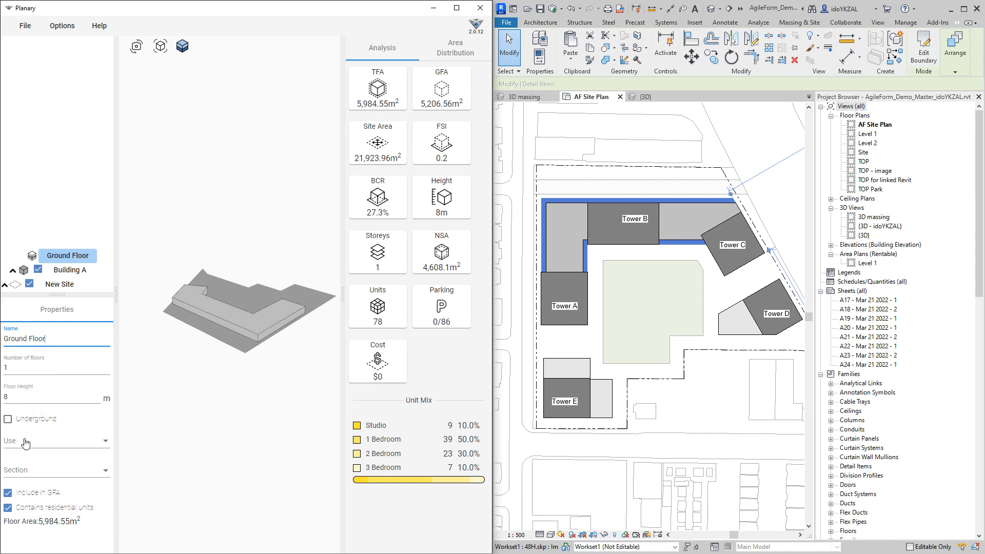
pyautogui.click(57, 441)
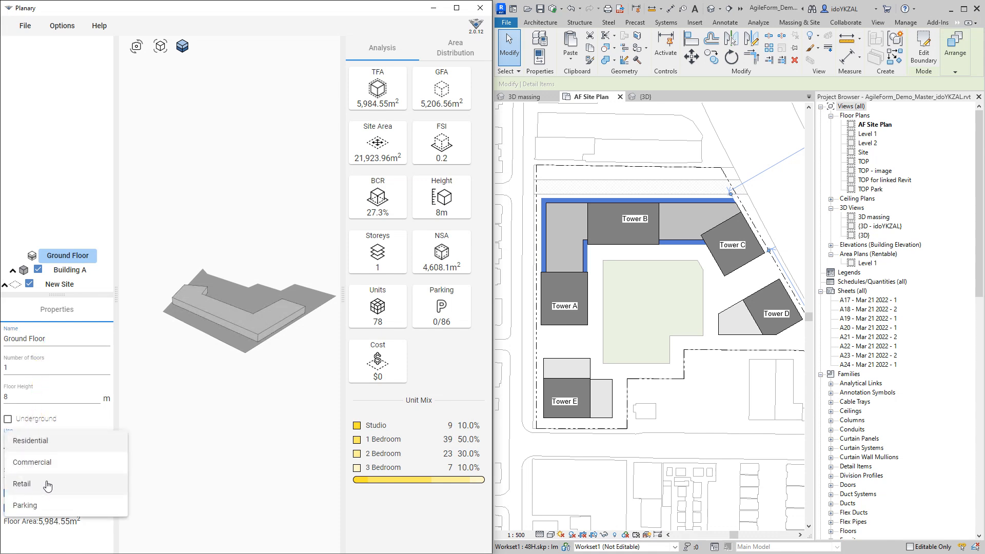
pyautogui.click(21, 484)
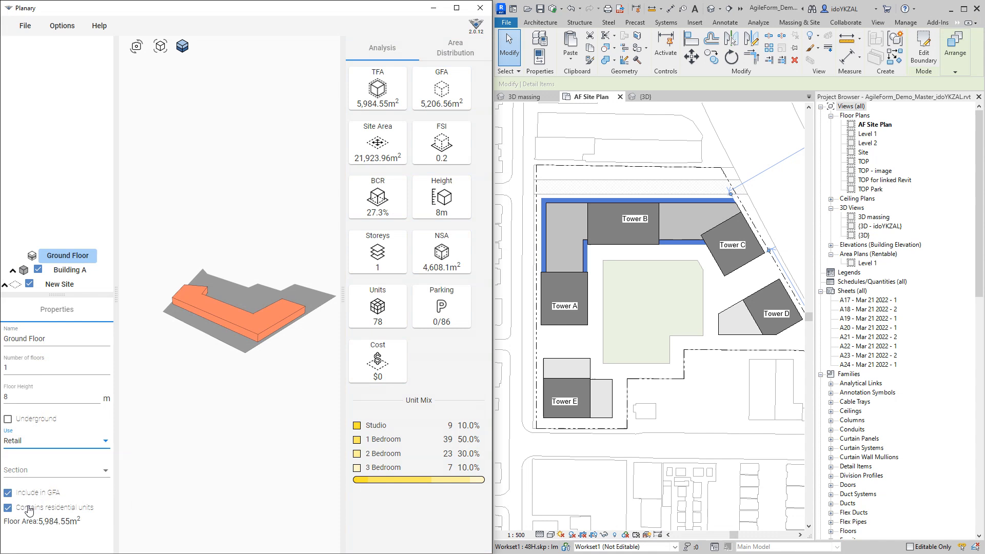
pyautogui.click(9, 507)
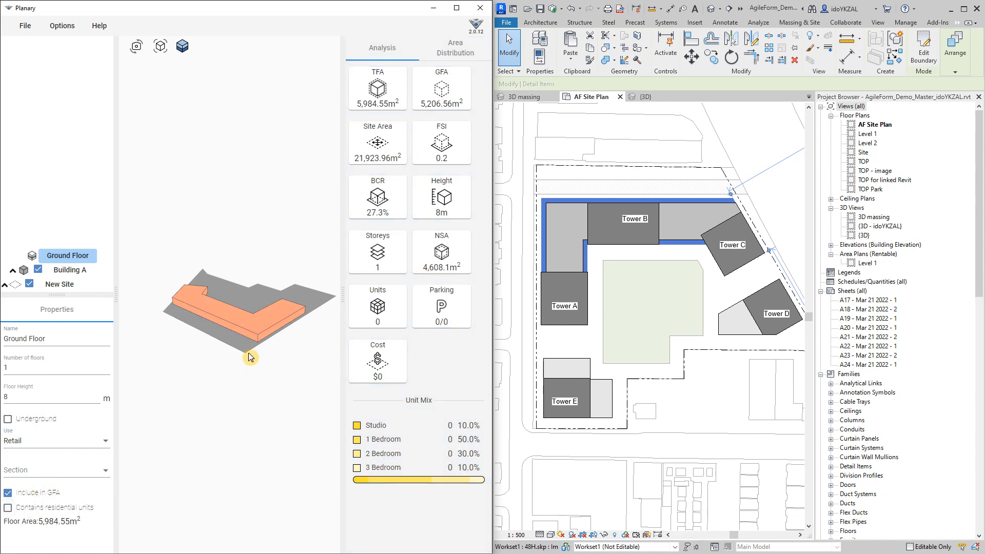
# Step: Orbit the podium and bring up the Ground Floor part's add-part options
pyautogui.moveTo(250, 357); pyautogui.dragTo(247, 299)
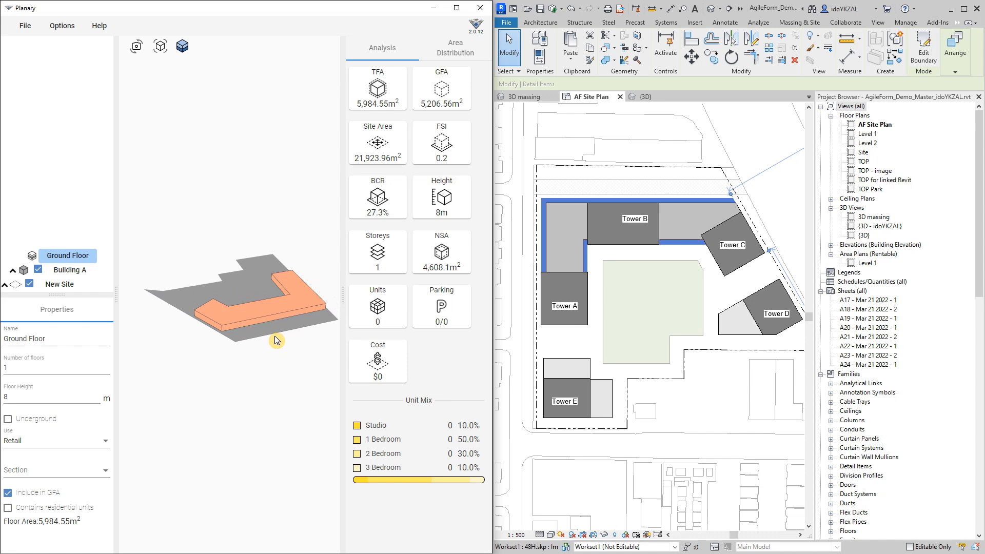
pyautogui.rightClick(68, 256)
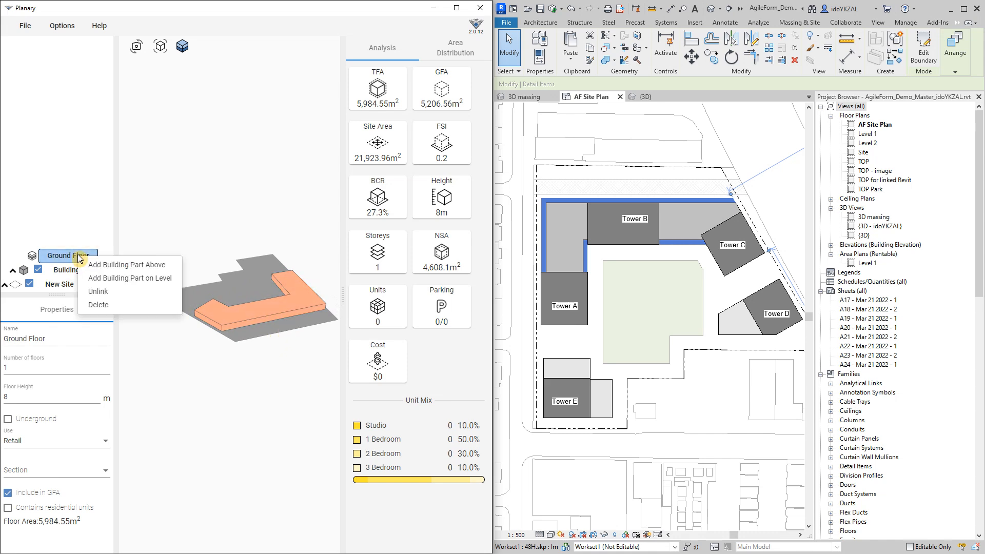
pyautogui.moveTo(166, 273)
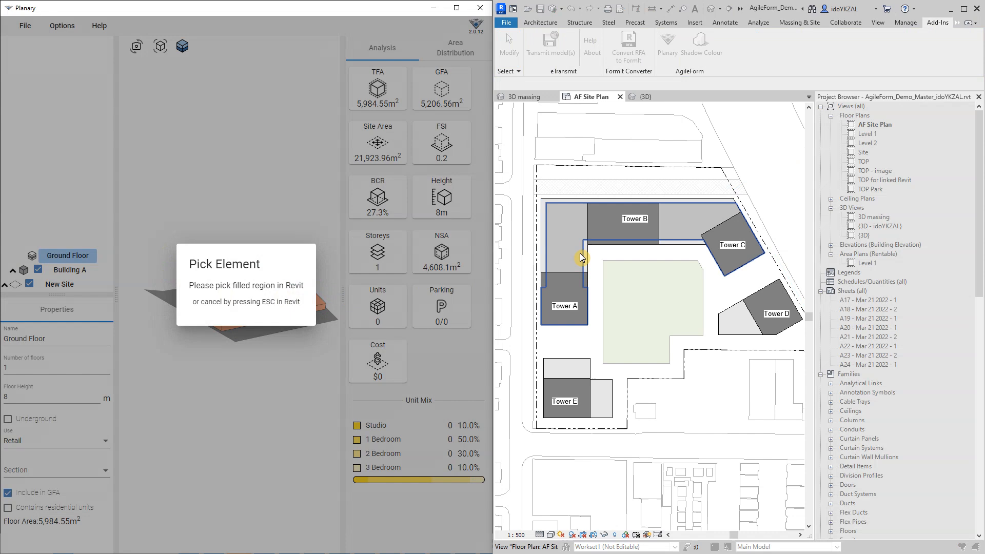
# Step: Build an eight-storey Residential part named Podium from the L-shaped filled region
pyautogui.click(621, 236)
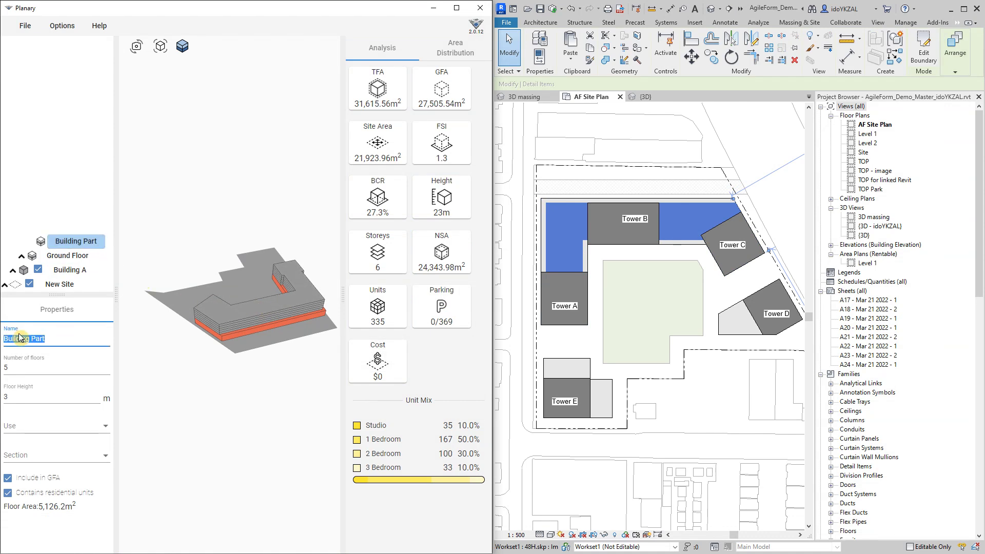
pyautogui.write('Podium')
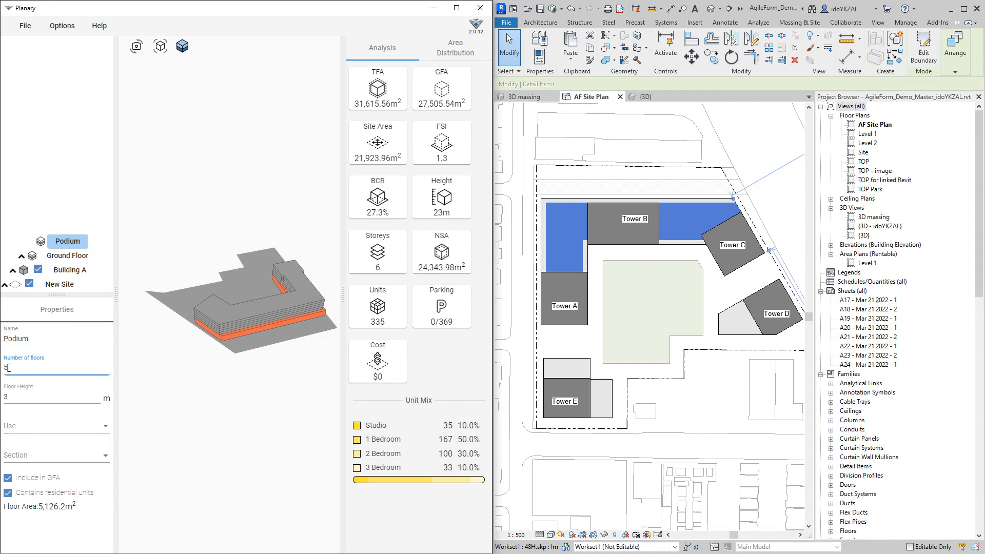
pyautogui.write('8')
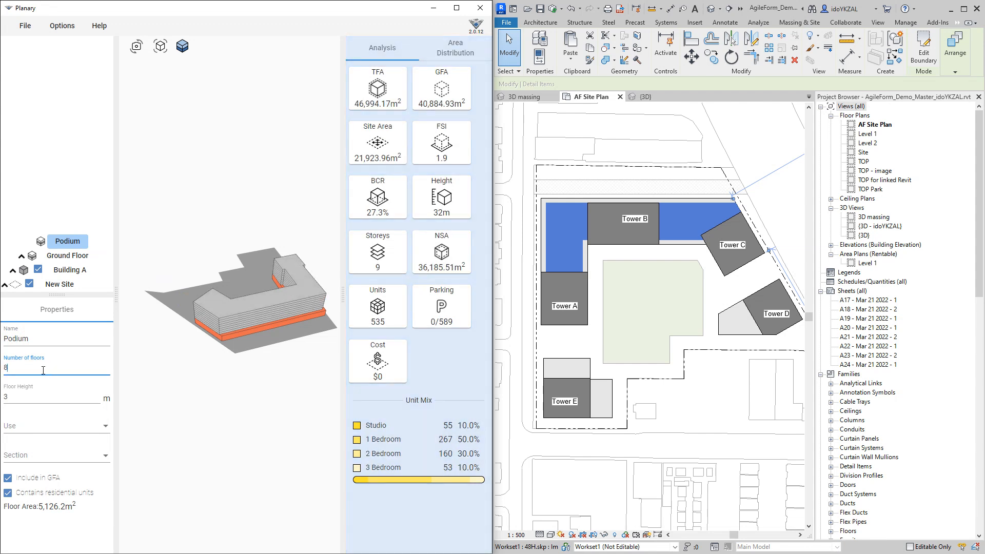
pyautogui.click(57, 426)
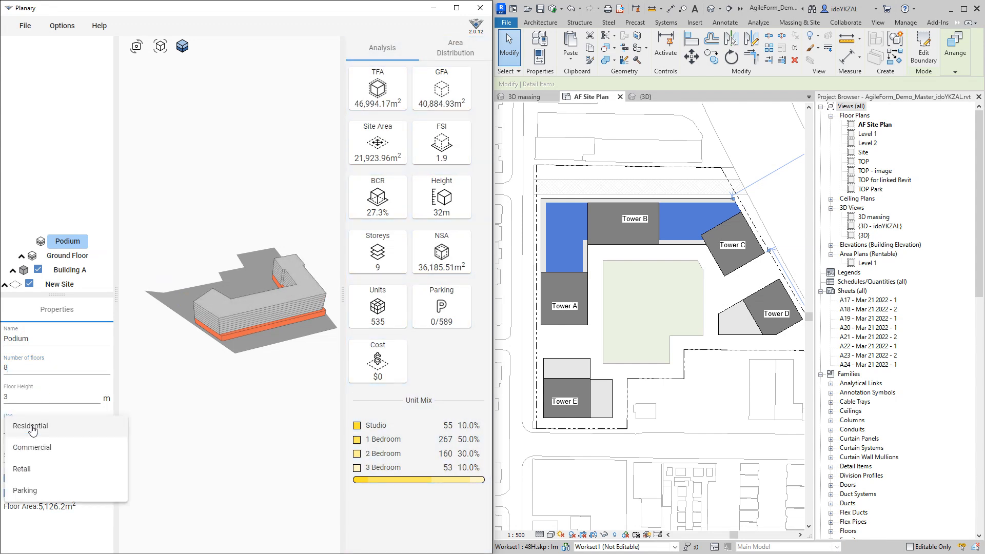
pyautogui.click(30, 426)
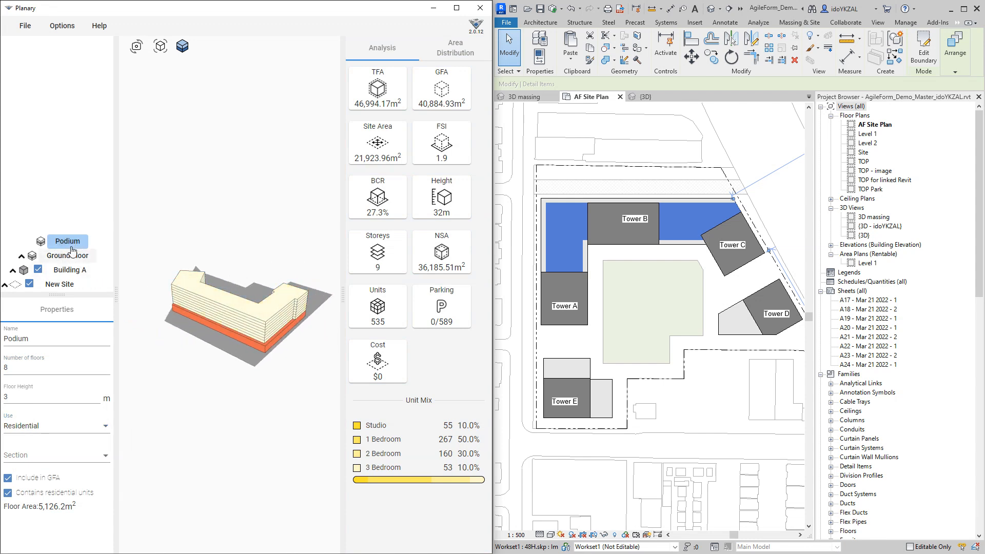
# Step: Add a part above the Podium from the Tower A region, named Tower A with 33 floors
pyautogui.rightClick(67, 241)
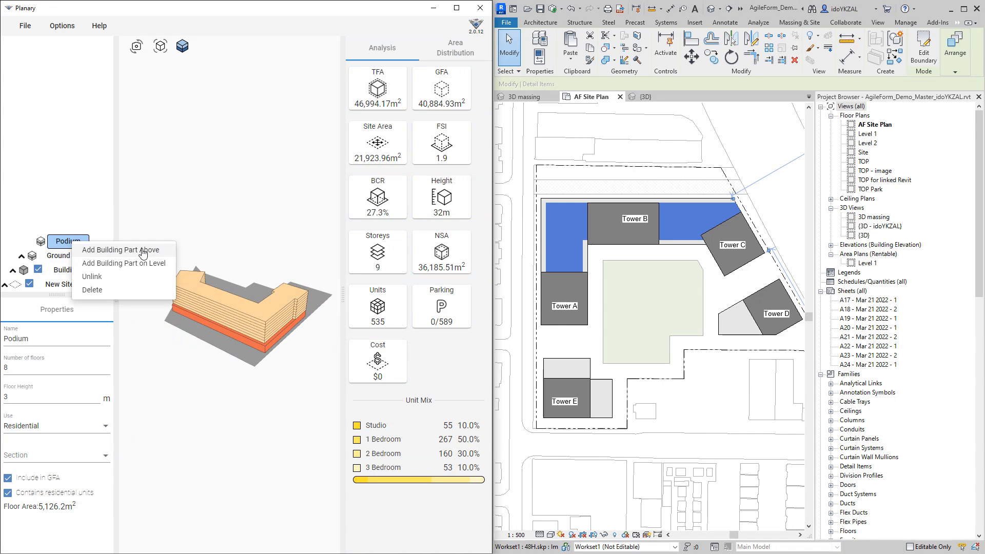
pyautogui.click(122, 250)
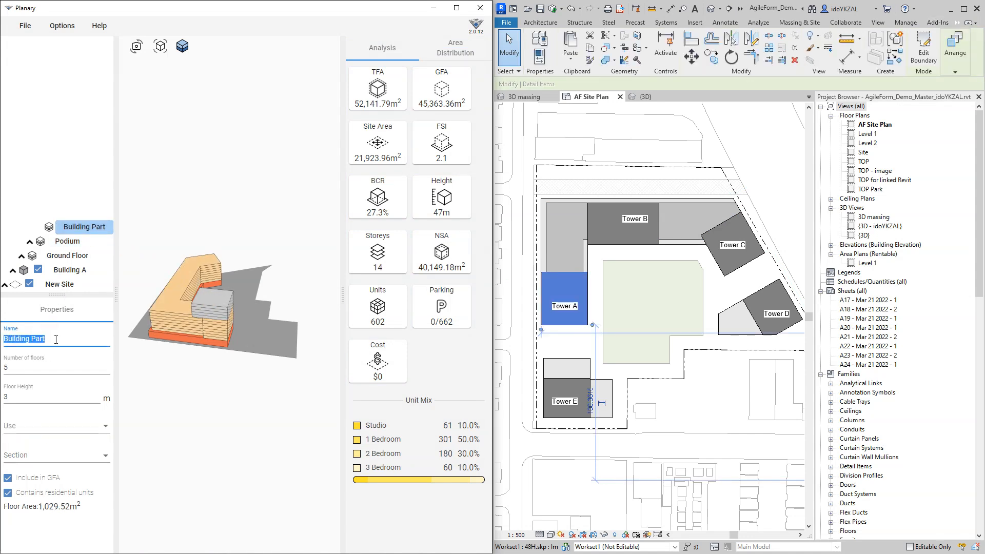
pyautogui.write('Tower A')
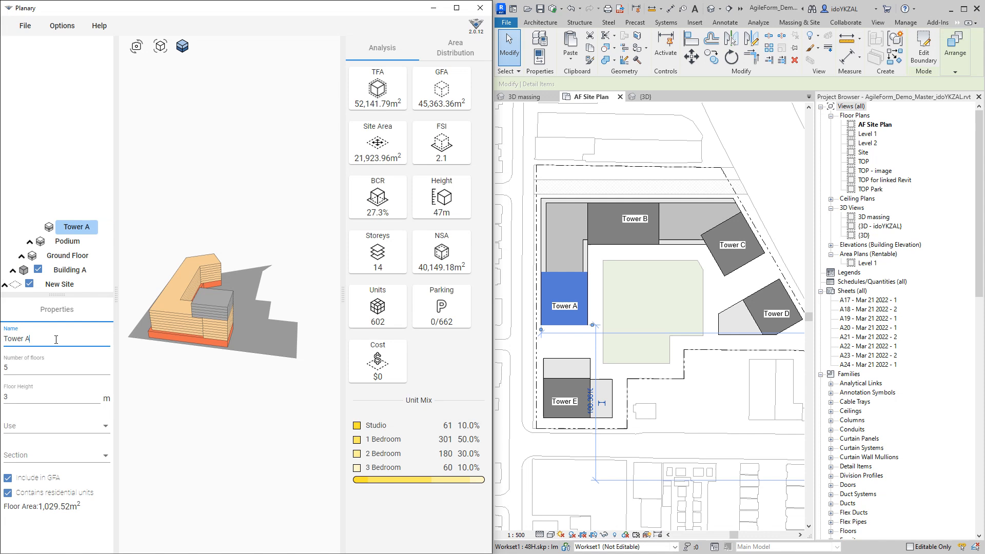
pyautogui.click(28, 367)
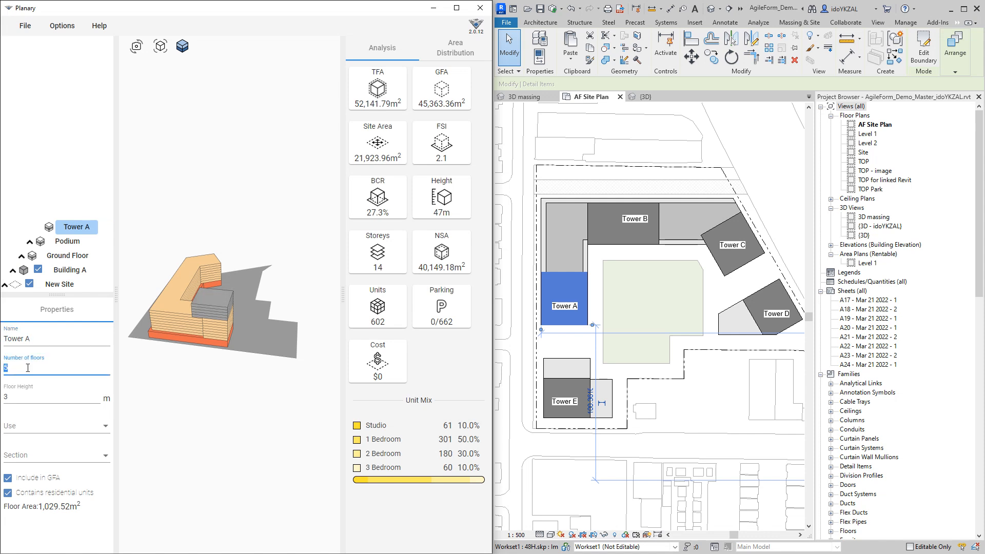
pyautogui.write('33')
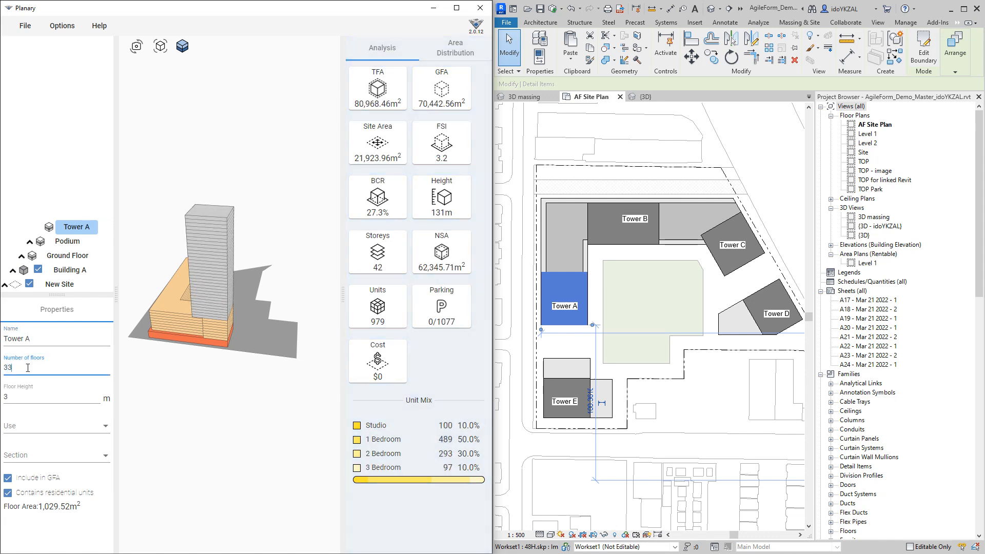
pyautogui.click(51, 426)
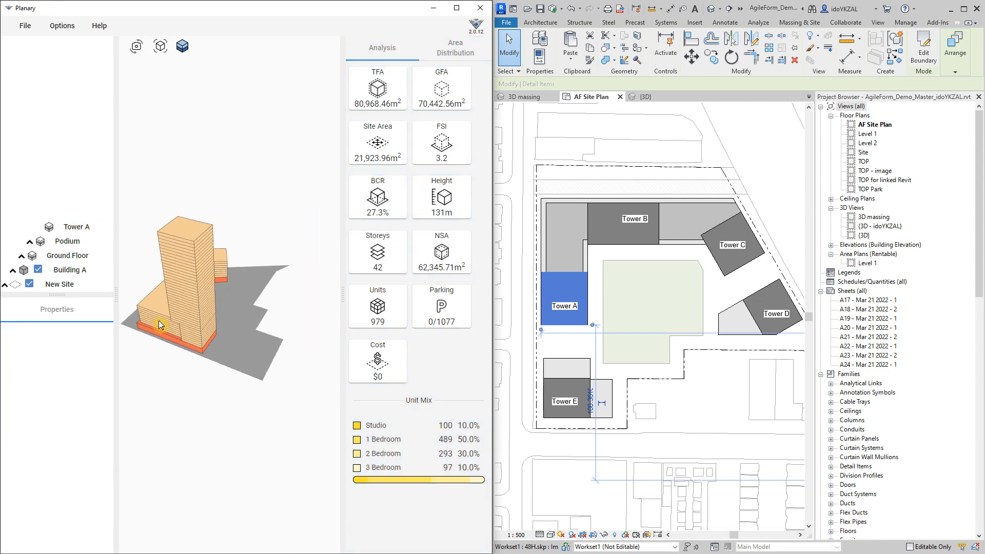
pyautogui.click(68, 241)
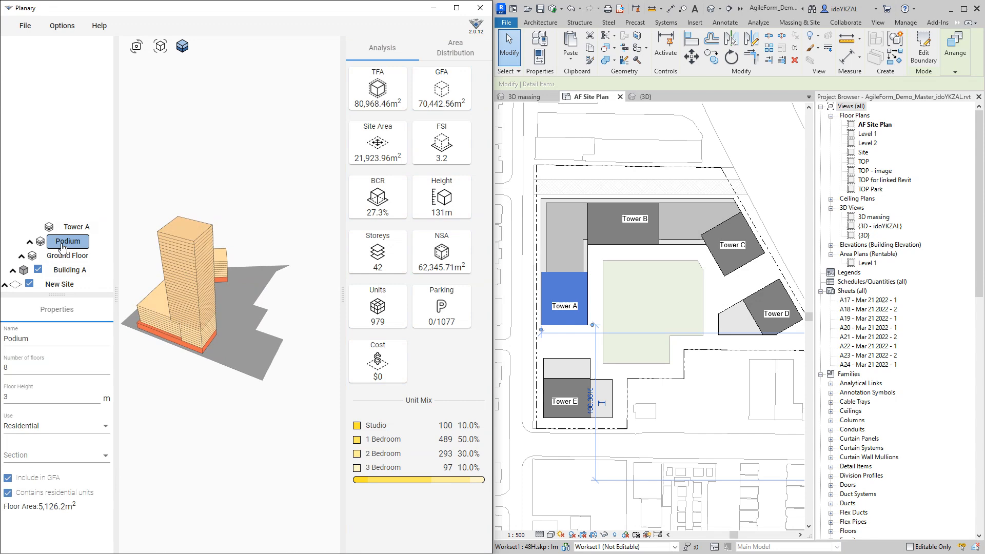
# Step: Add Tower B (22 floors) and residential Tower C (15 floors) above the Podium, then collapse Building A
pyautogui.rightClick(68, 241)
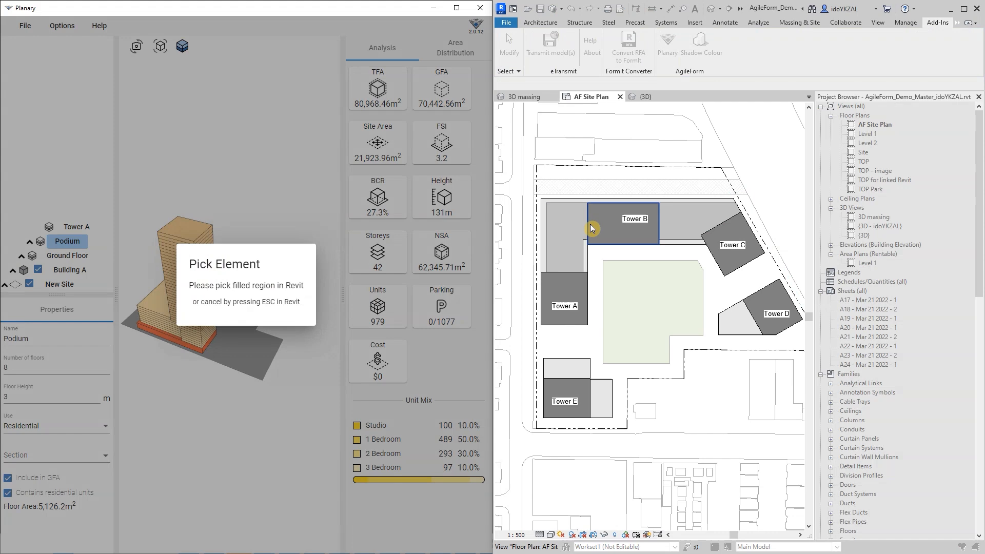
pyautogui.click(593, 228)
pyautogui.write('22')
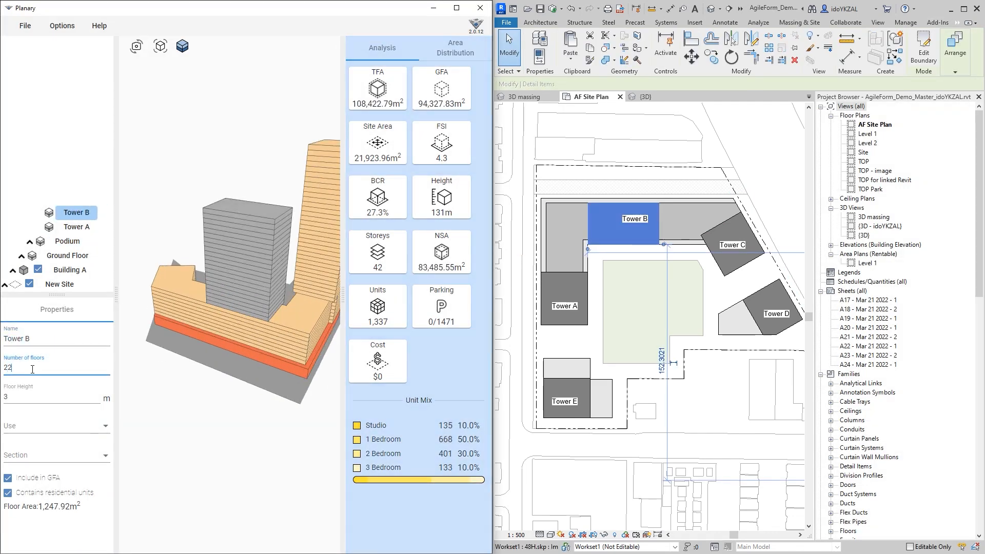
pyautogui.click(67, 242)
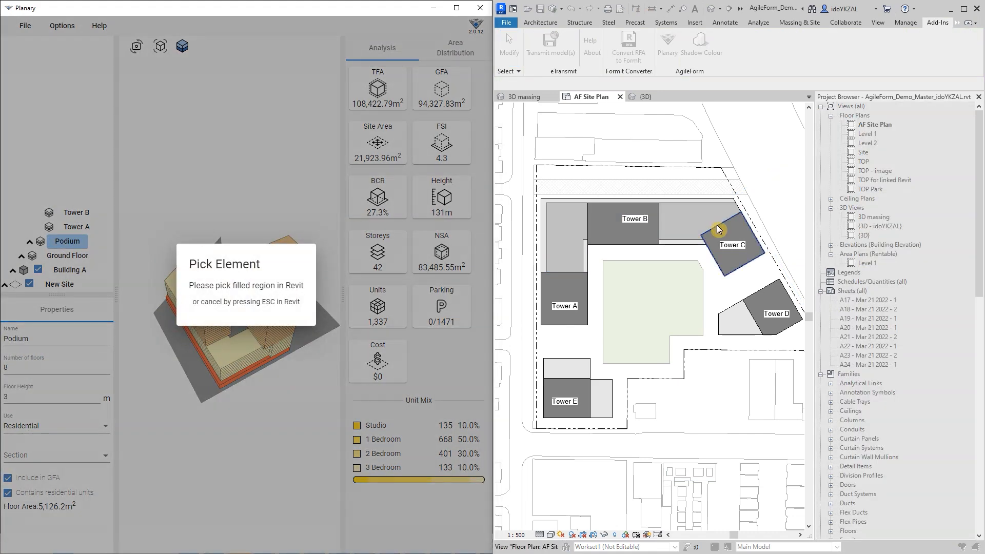
pyautogui.click(721, 228)
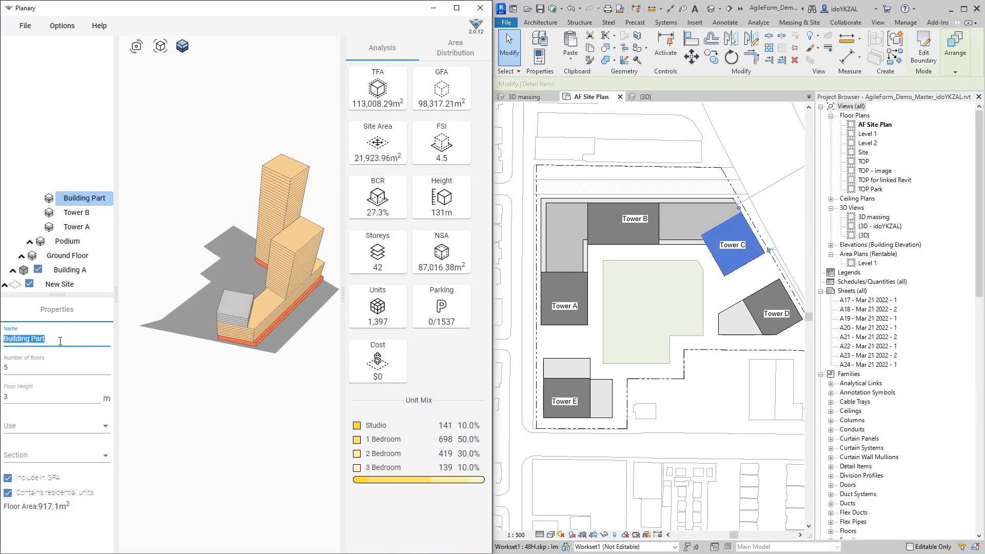
pyautogui.click(263, 353)
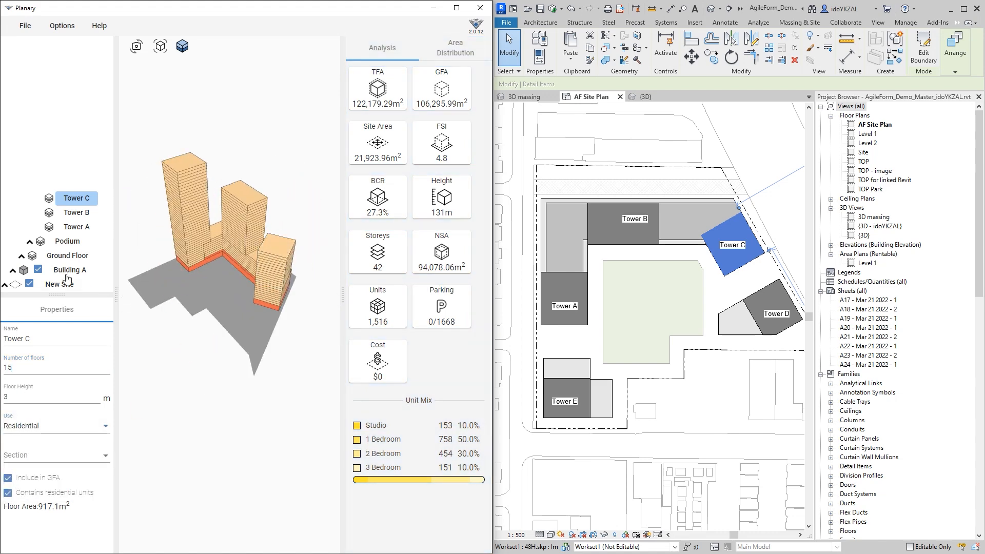
pyautogui.click(12, 269)
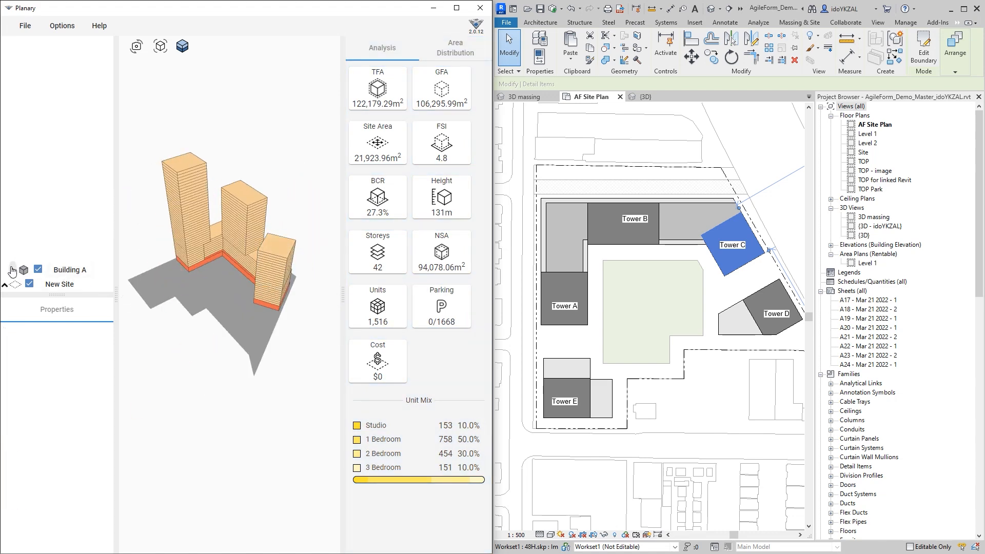
# Step: Add a new building under New Site and select it to rename it Building B
pyautogui.click(60, 284)
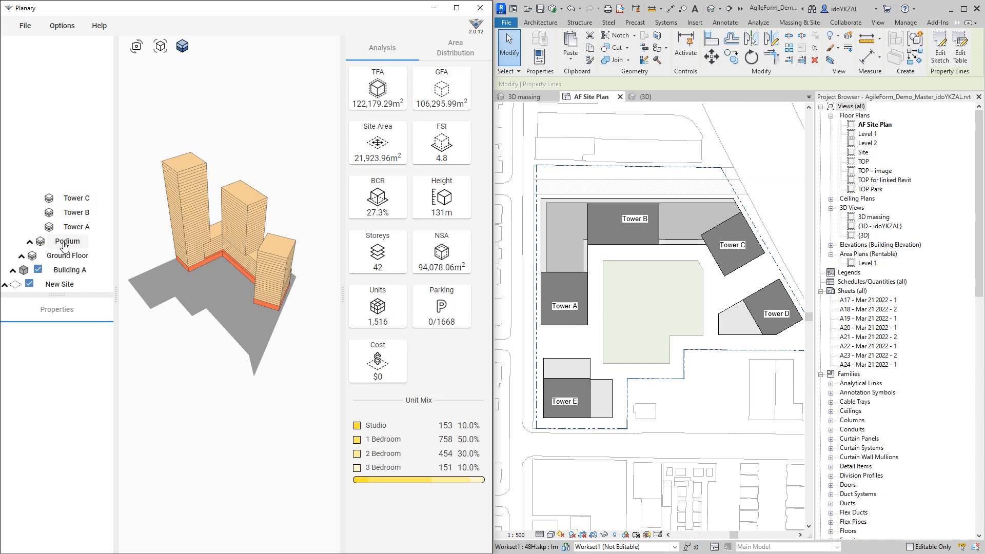
pyautogui.click(60, 284)
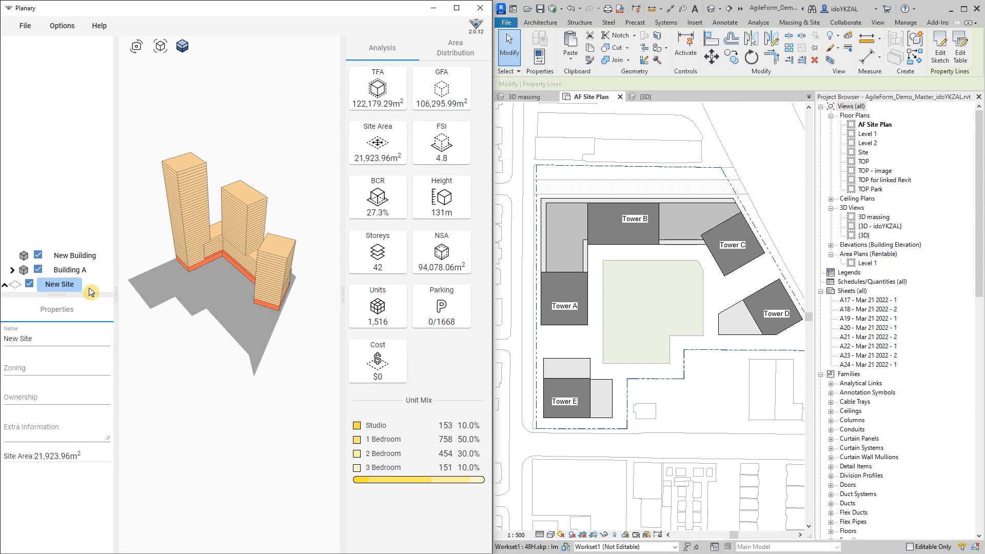
pyautogui.click(73, 256)
pyautogui.write('Building')
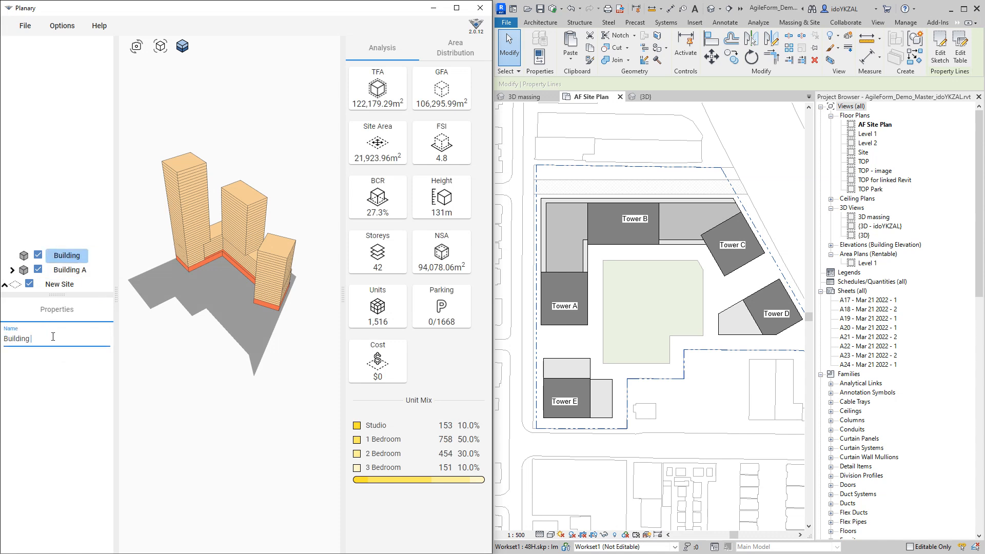
pyautogui.rightClick(66, 255)
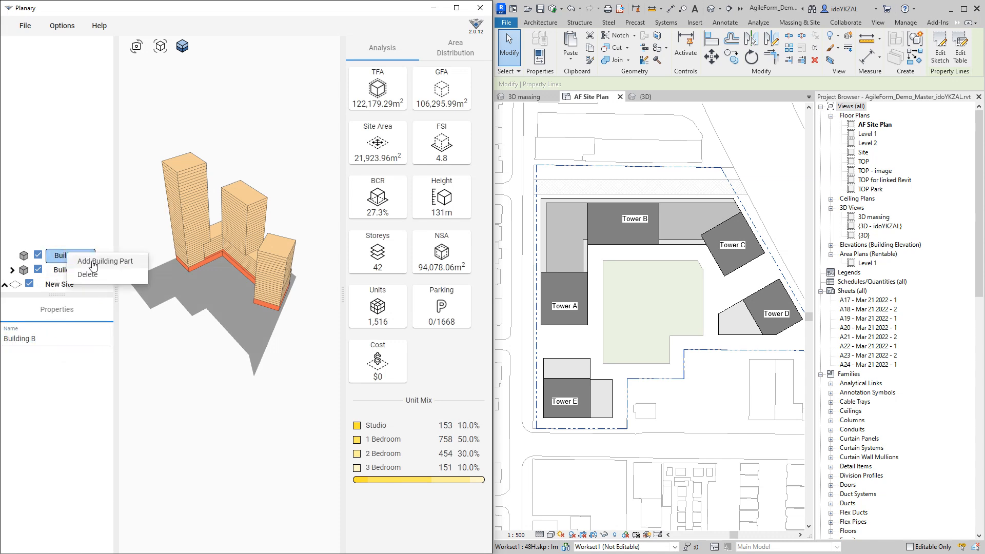
# Step: Add podium and tower parts to Building B, then a new Building C, totalling 1,947 units
pyautogui.click(104, 262)
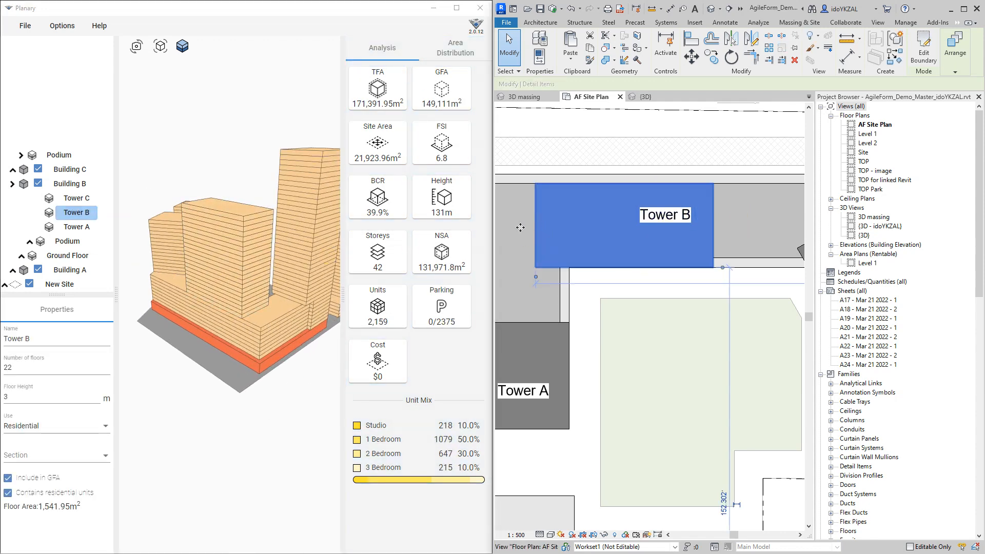
pyautogui.click(624, 225)
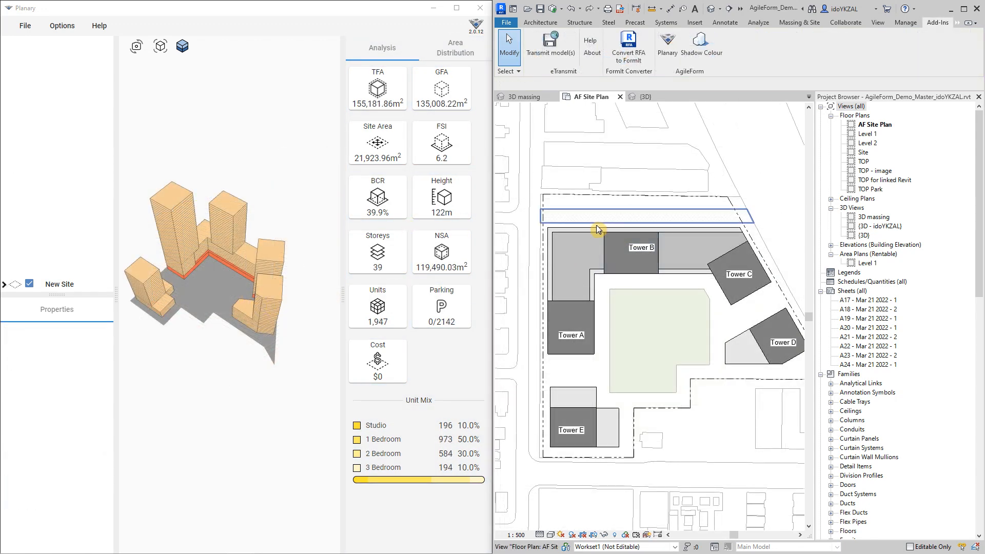
# Step: Export the site into Revit's 3D massing view as mass PlanaryMass-Demo on Level 1
pyautogui.click(525, 97)
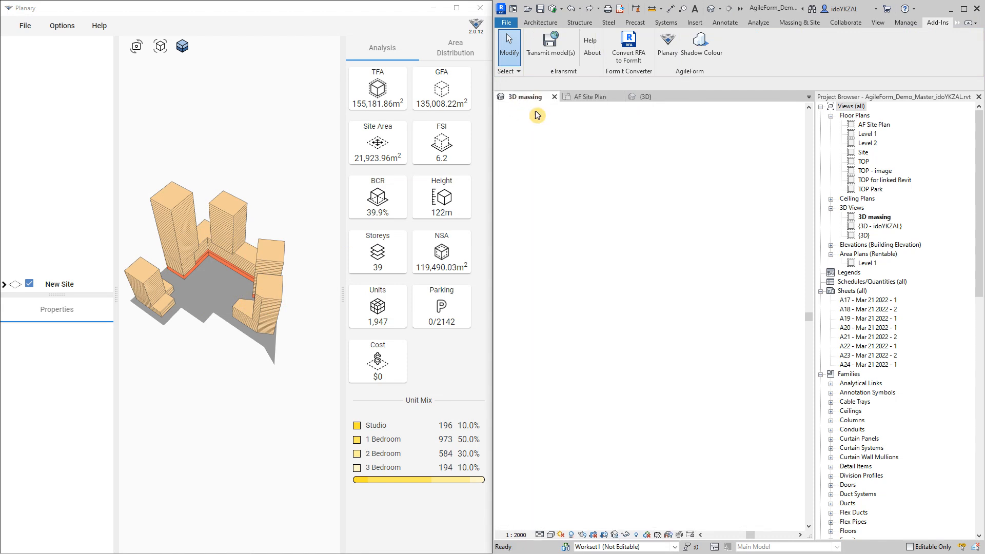
pyautogui.click(27, 25)
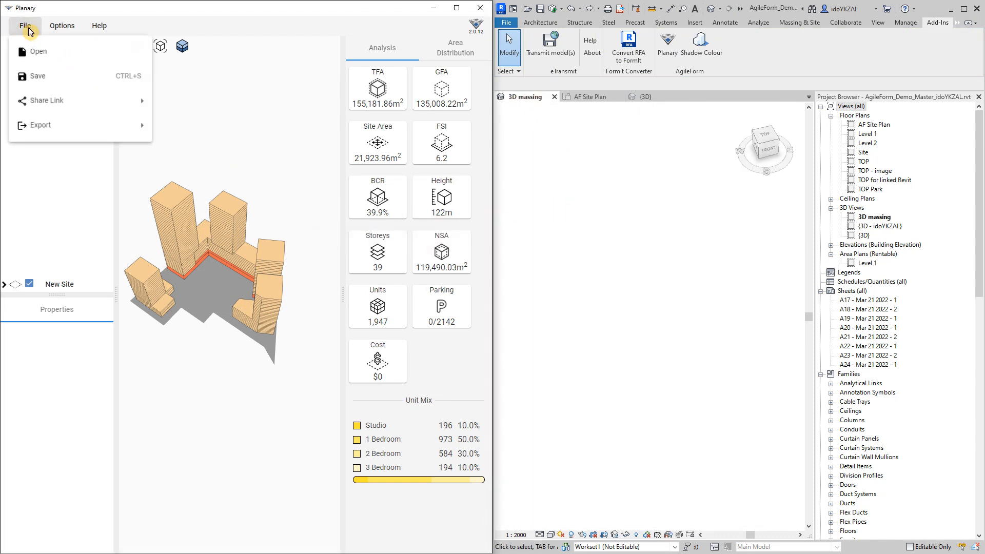
pyautogui.click(40, 125)
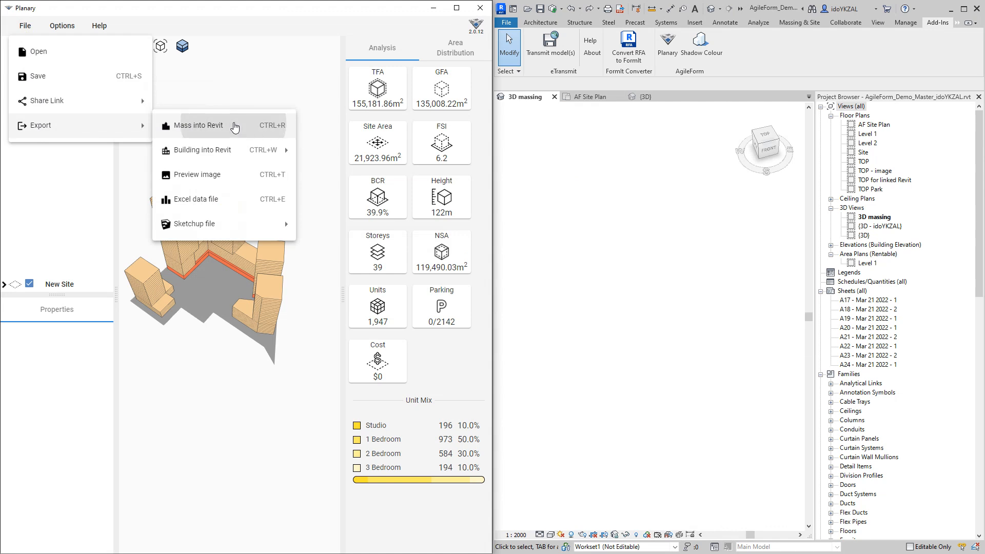
pyautogui.click(198, 125)
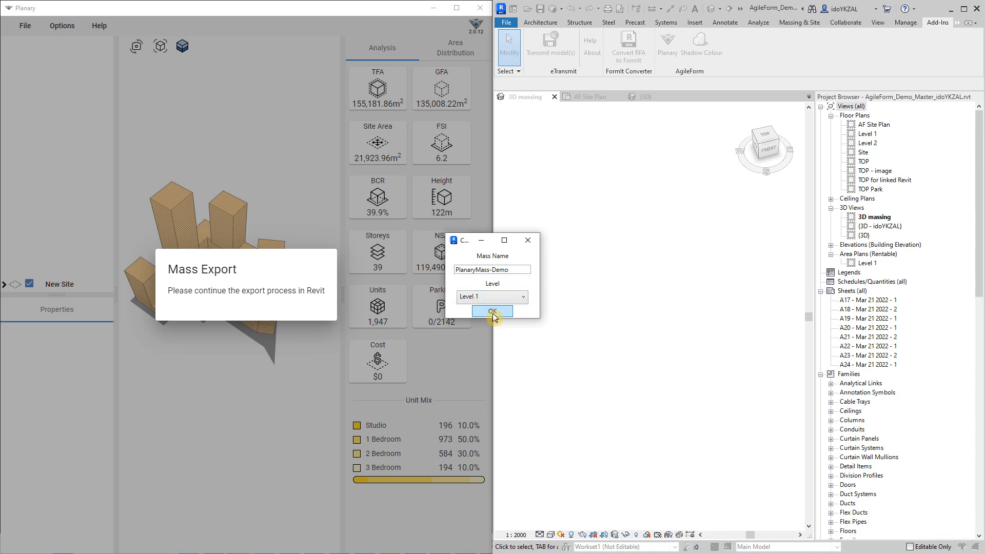
pyautogui.click(493, 311)
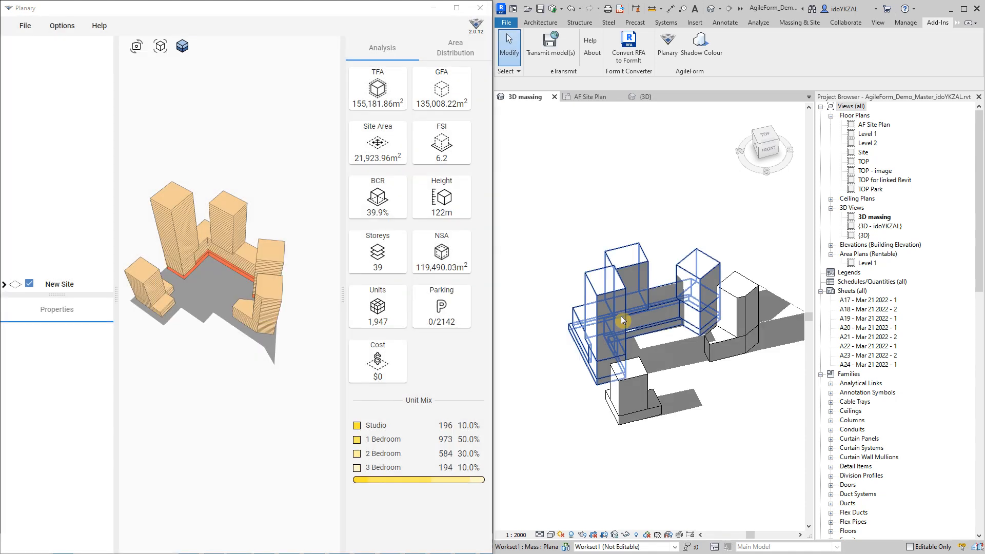